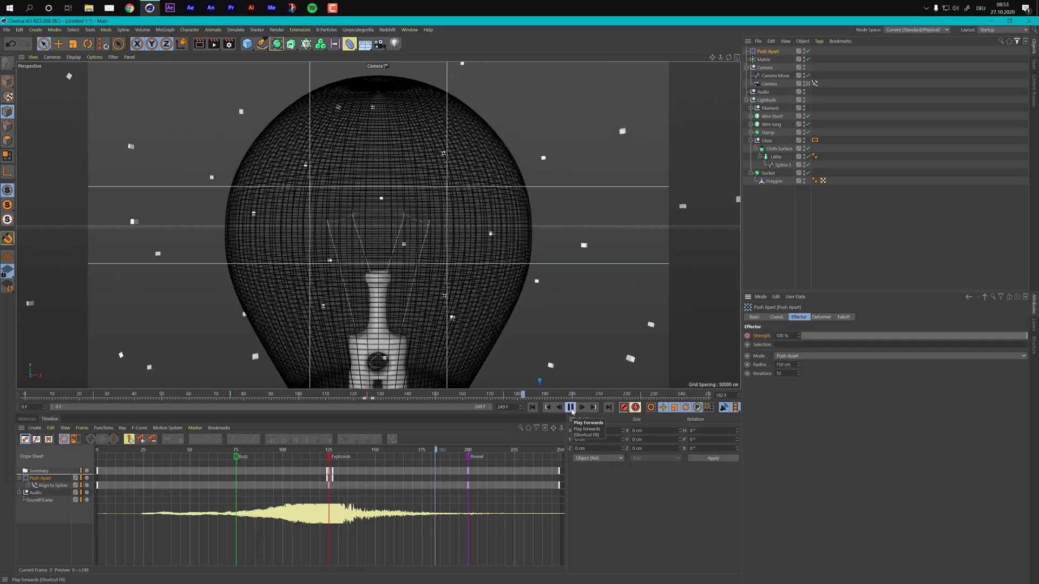
- Switch the Redshift RenderView AOV from DiffuseLighting to the Emission pass
left_click(569, 408)
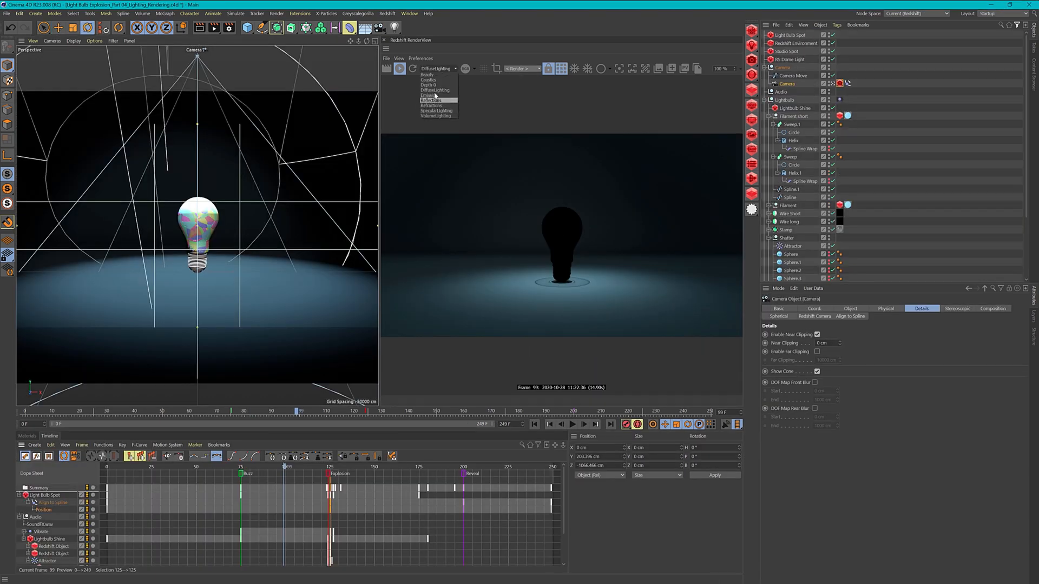
left_click(429, 95)
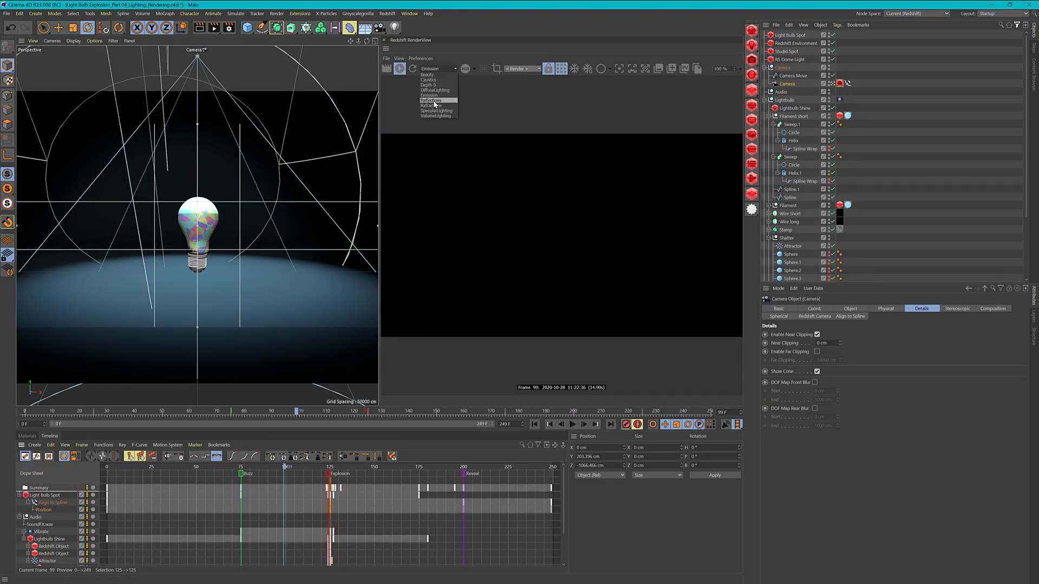